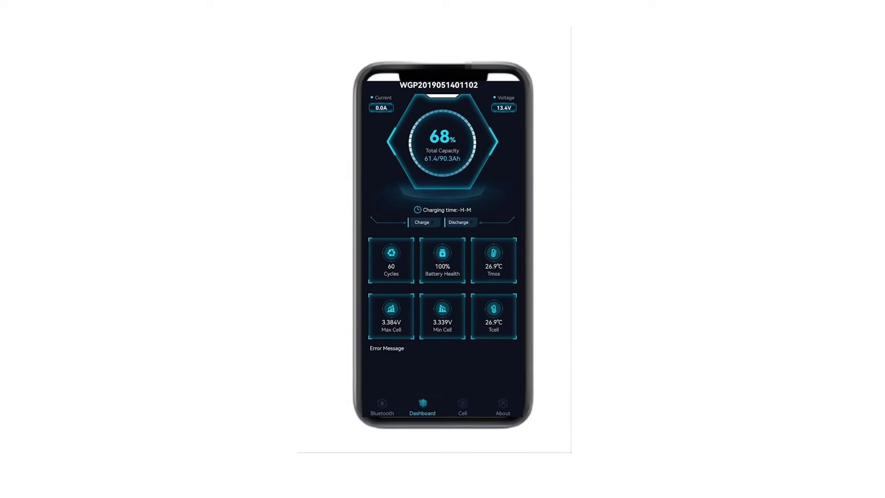
View the cell voltages and balancer, the company contact details, then the nearby Bluetooth devices
{"action": "left_click", "coordinate": [462, 406]}
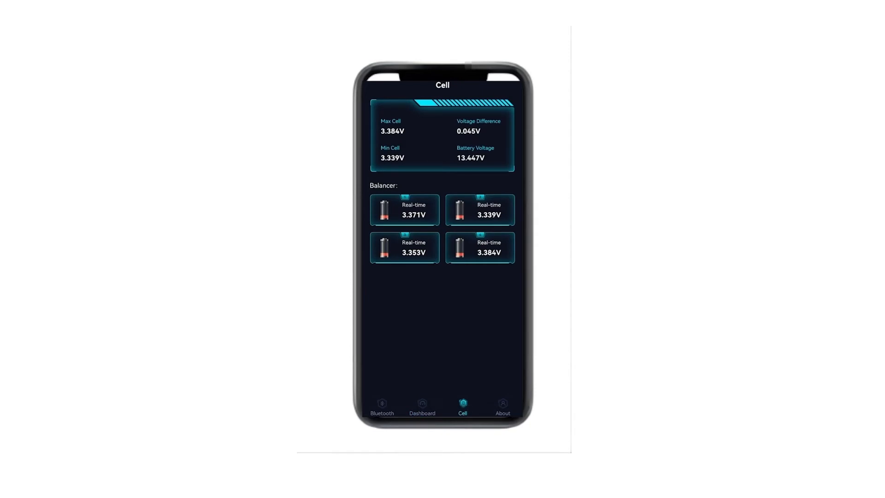
{"action": "left_click", "coordinate": [502, 405]}
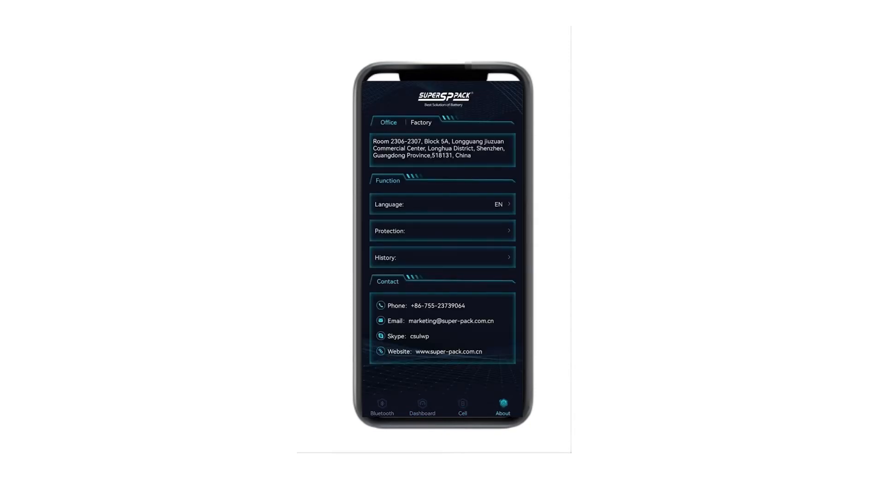
{"action": "left_click", "coordinate": [382, 405]}
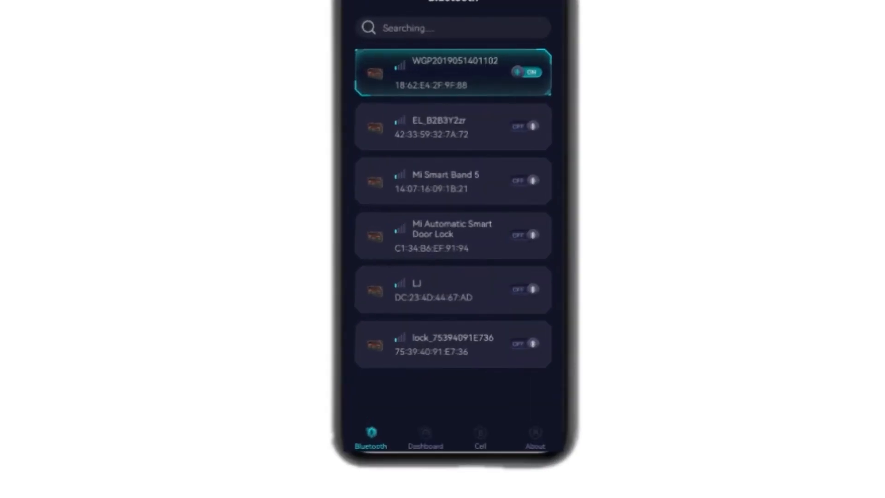